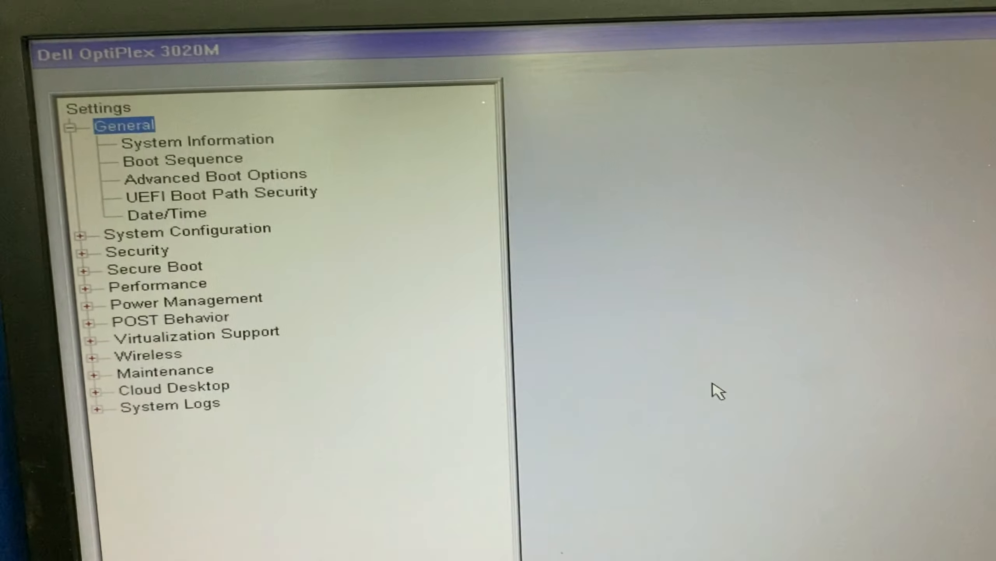
Step: Open Boot Sequence under General to view the boot devices and Legacy/UEFI boot list
click(180, 159)
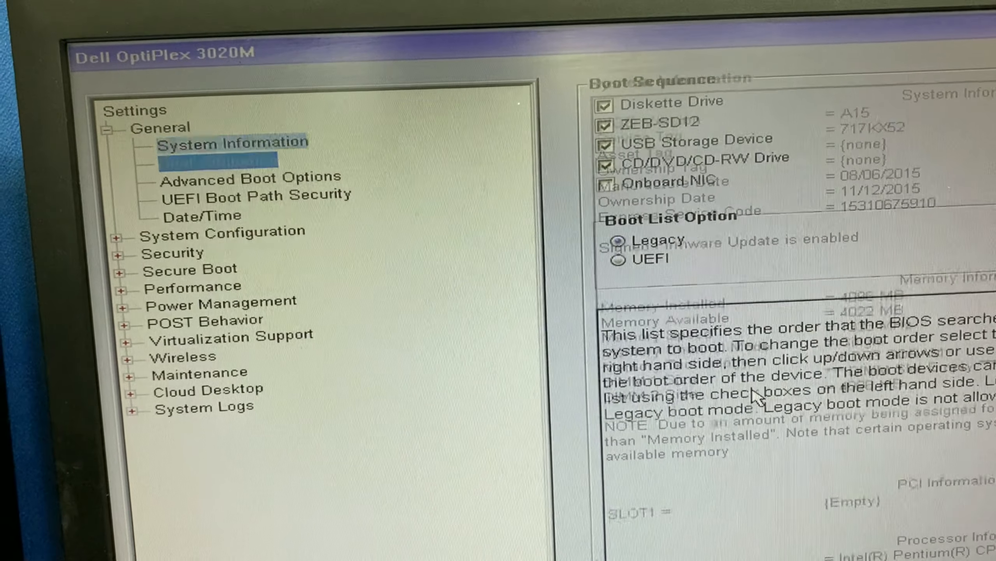